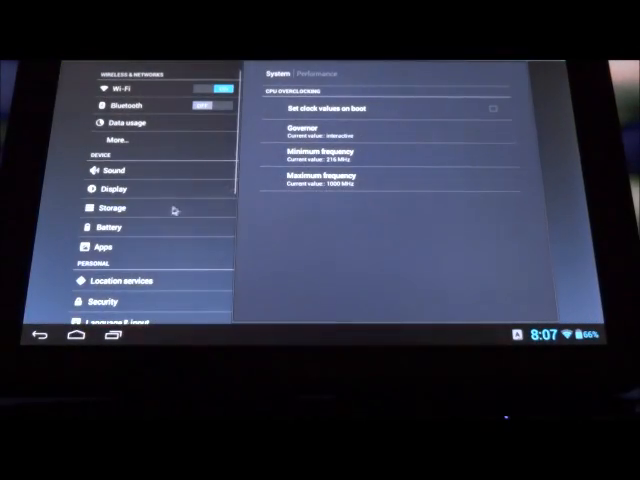
Go through Language & input to Voice Search and view the offline speech recognition language packs
scroll("down", 3)
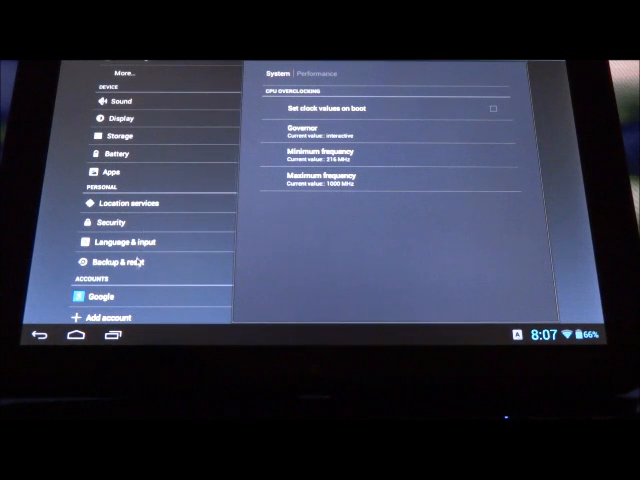
left_click(122, 241)
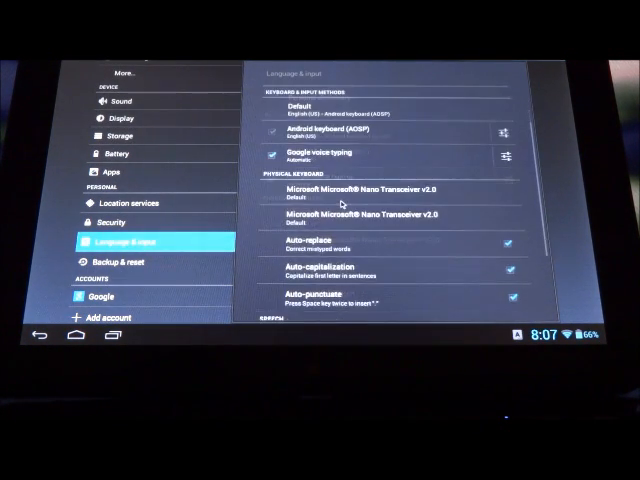
scroll("down", 3)
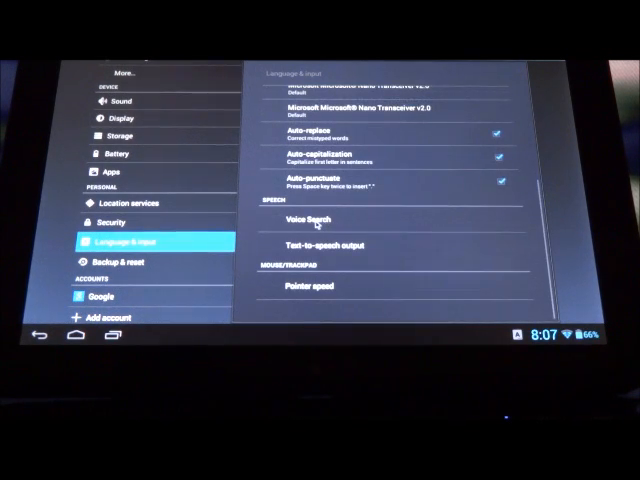
left_click(296, 221)
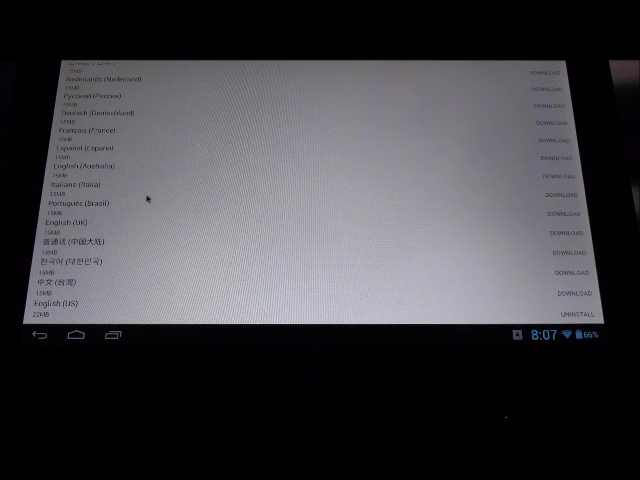
mouse_move(85, 230)
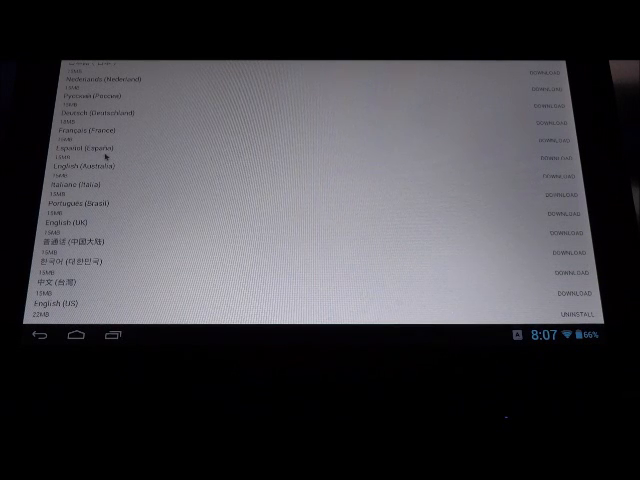
Go back from the offline languages list to the Voice Search settings screen
left_click(90, 152)
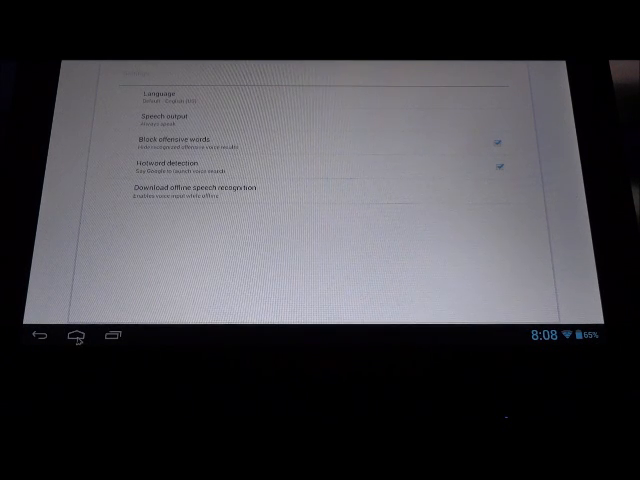
Leave Settings for the home screen and open the app drawer showing all installed apps
left_click(74, 338)
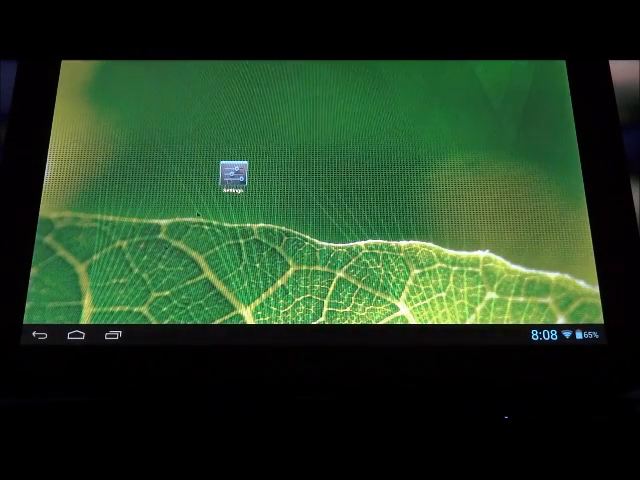
left_click(233, 175)
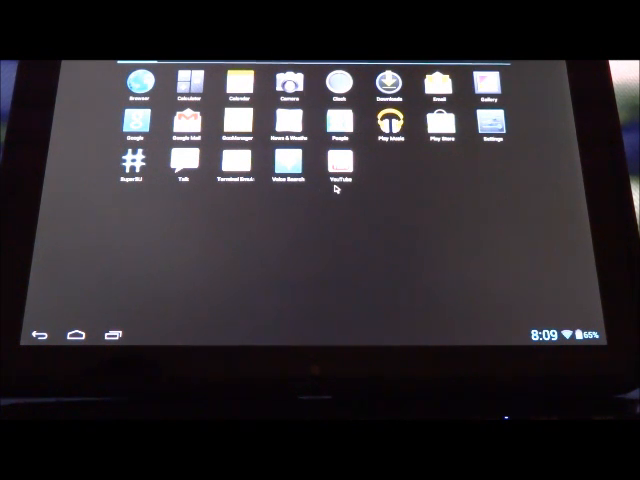
mouse_move(340, 232)
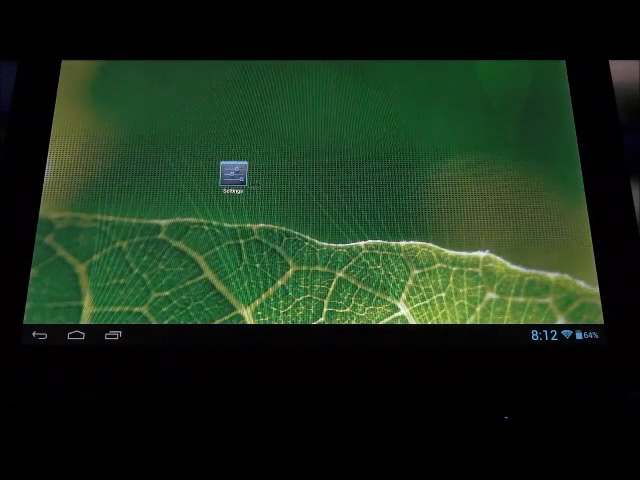
left_click(235, 175)
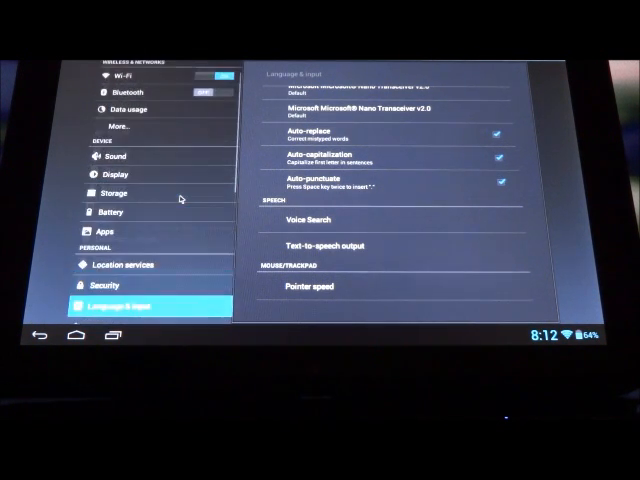
scroll("down", 3)
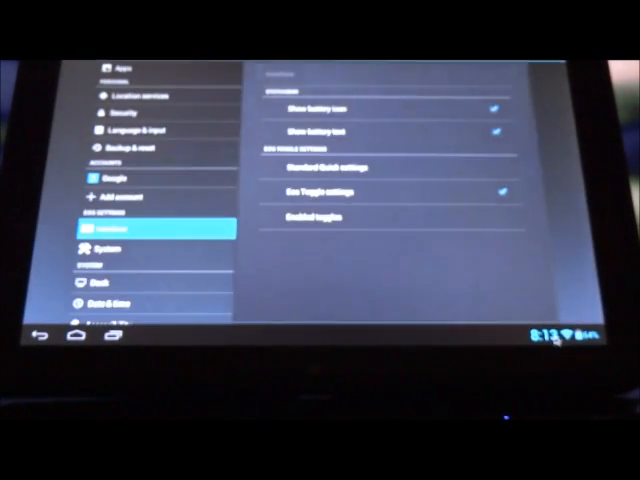
left_click(560, 334)
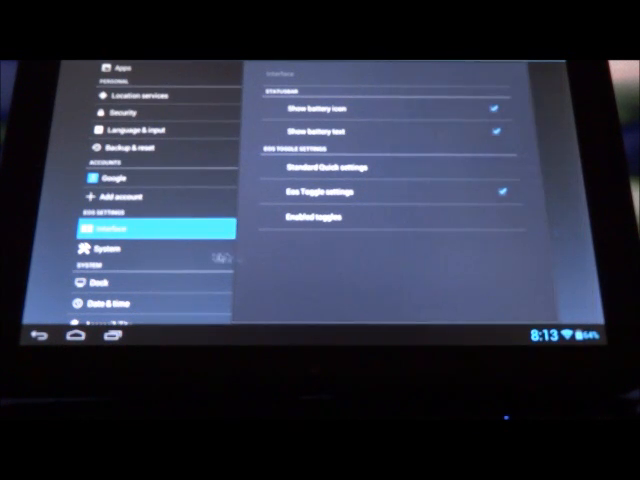
left_click(113, 248)
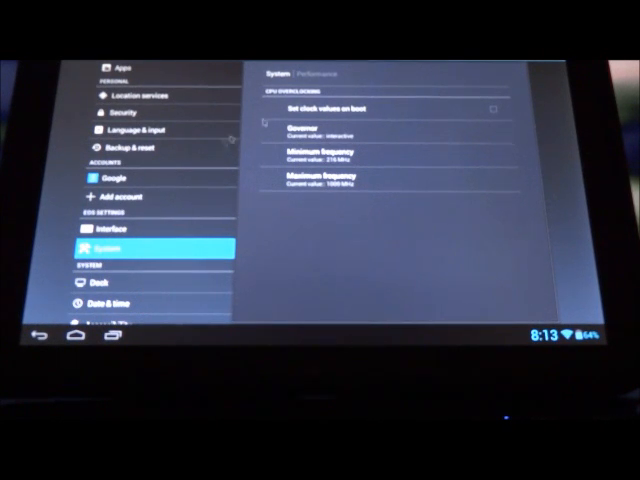
scroll("down", 3)
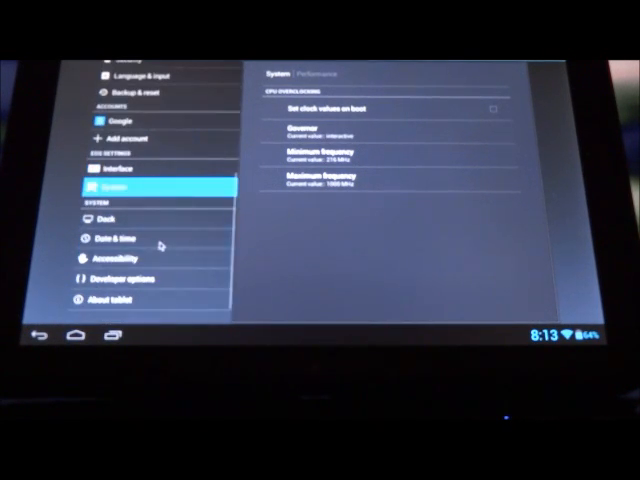
left_click(115, 276)
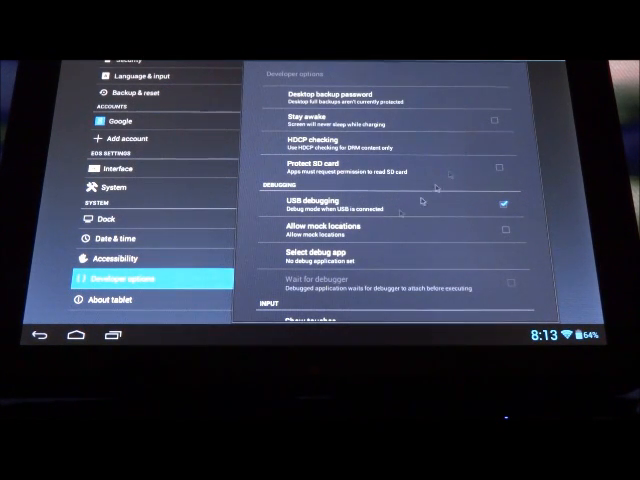
scroll("down", 3)
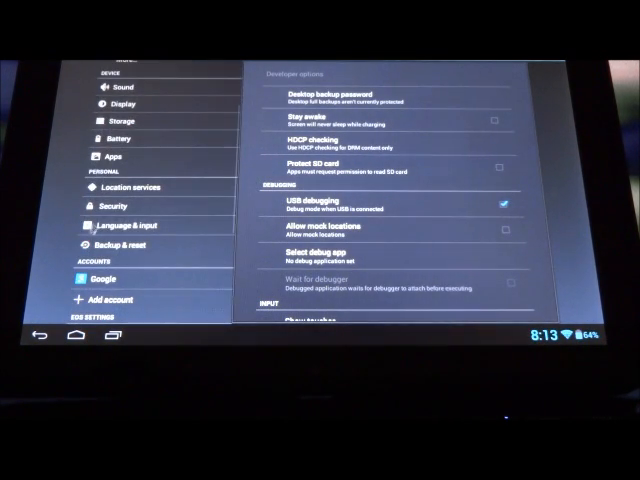
left_click(81, 334)
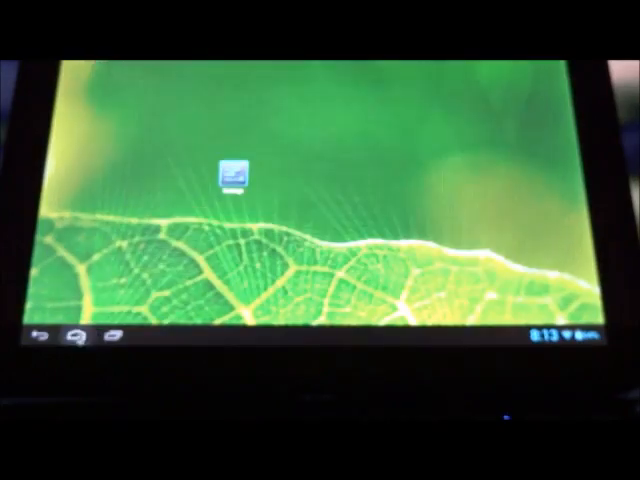